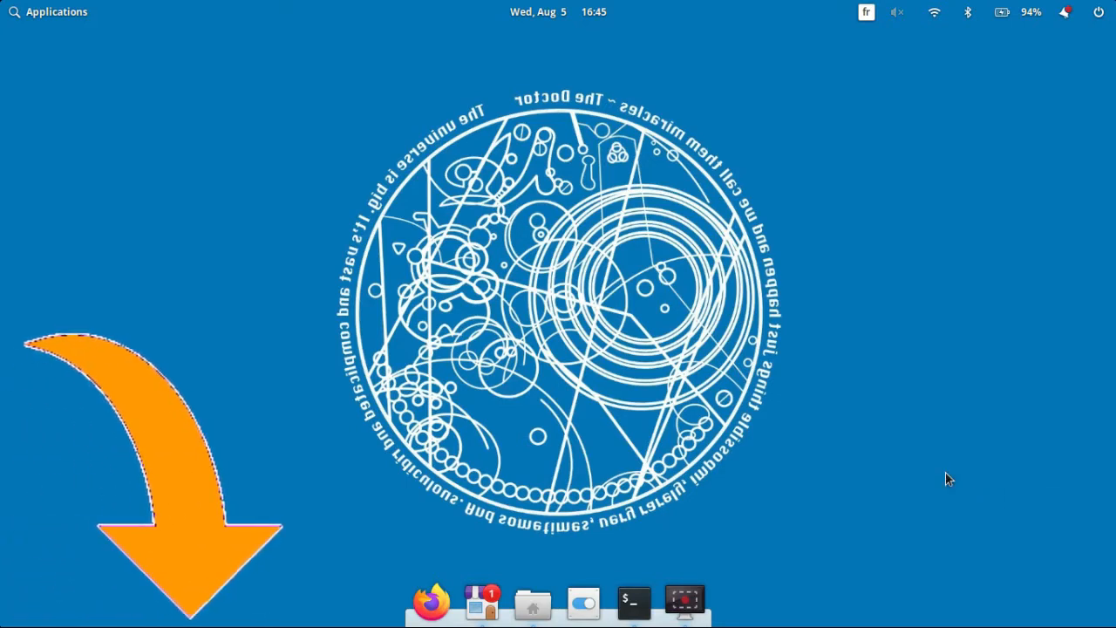
{"action": "mouse_move", "coordinate": [941, 342]}
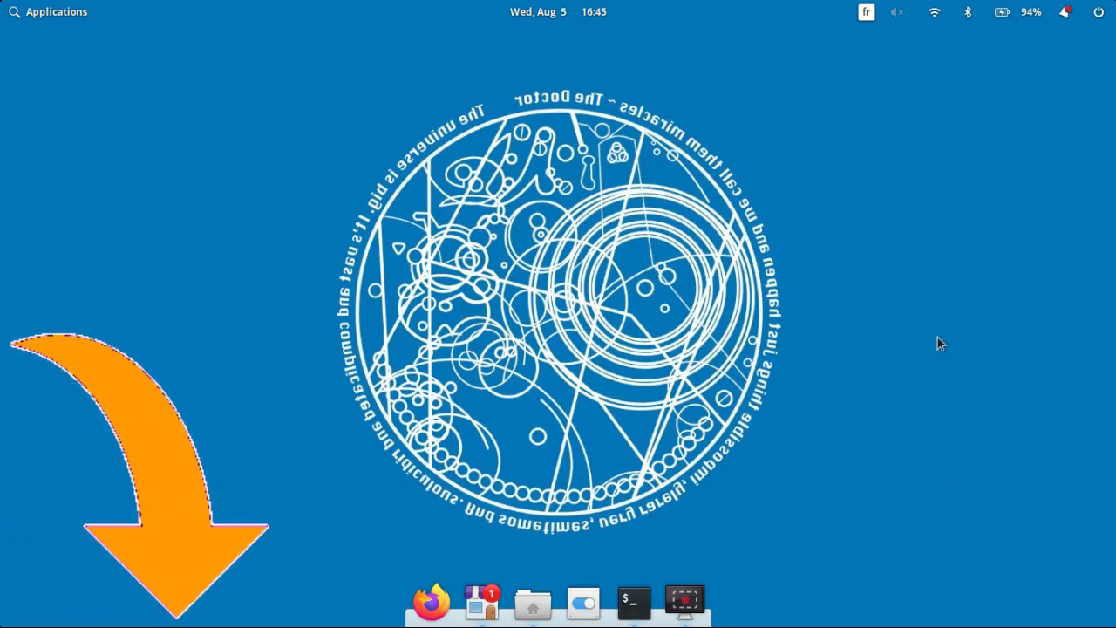
{"action": "mouse_move", "coordinate": [798, 193]}
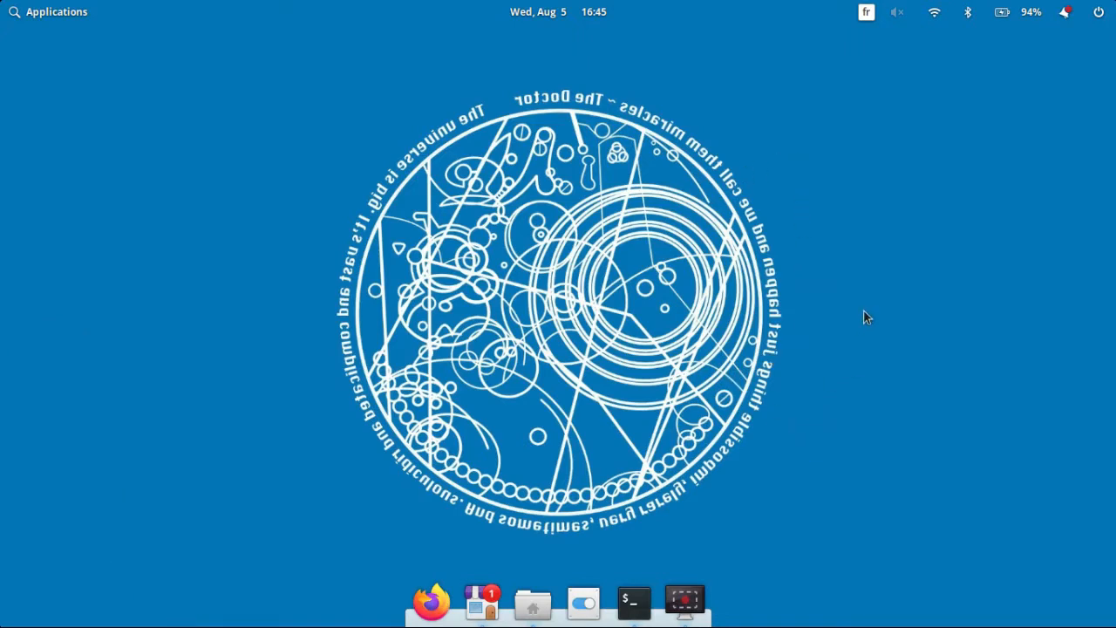
{"action": "mouse_move", "coordinate": [659, 421]}
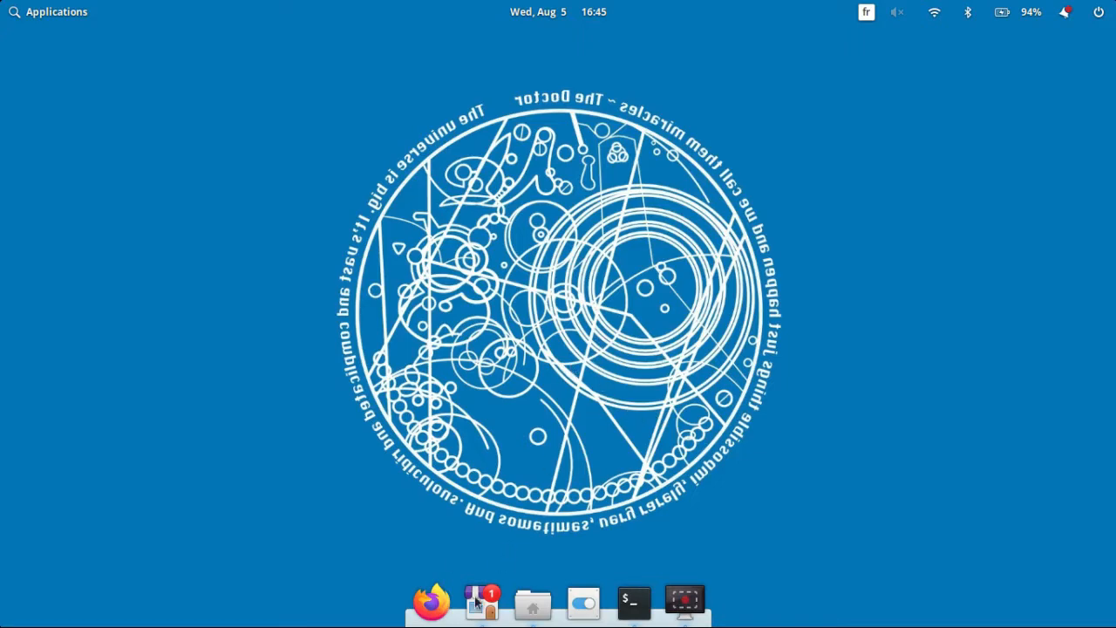
- Search AppCenter for 'eddy', install it free with authentication, and close the store
{"action": "left_click", "coordinate": [480, 602]}
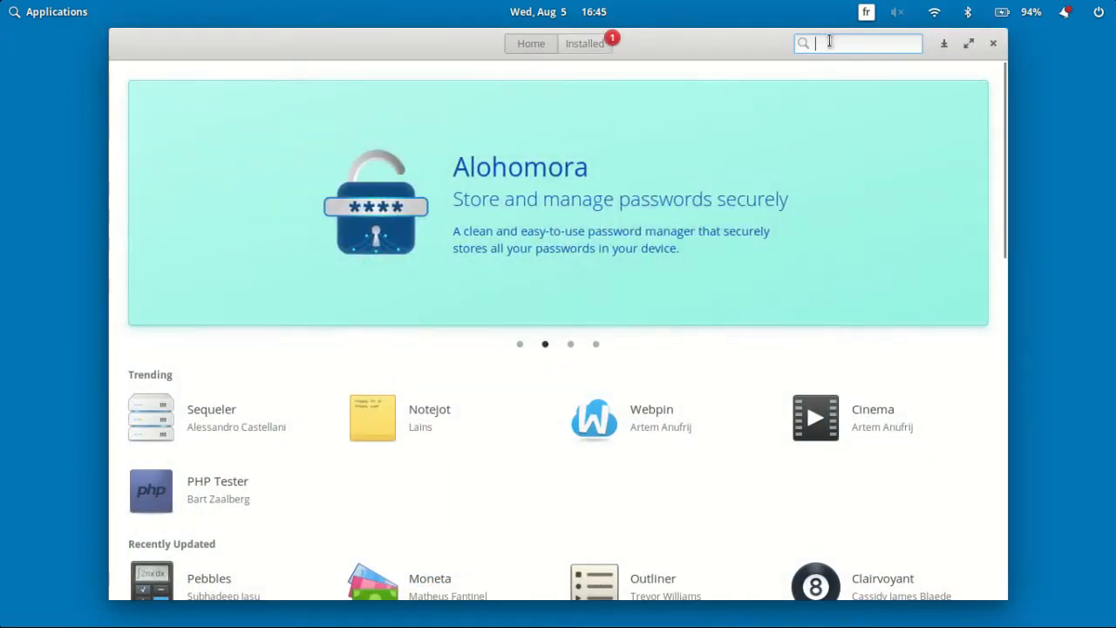
{"action": "type", "text": "eddy"}
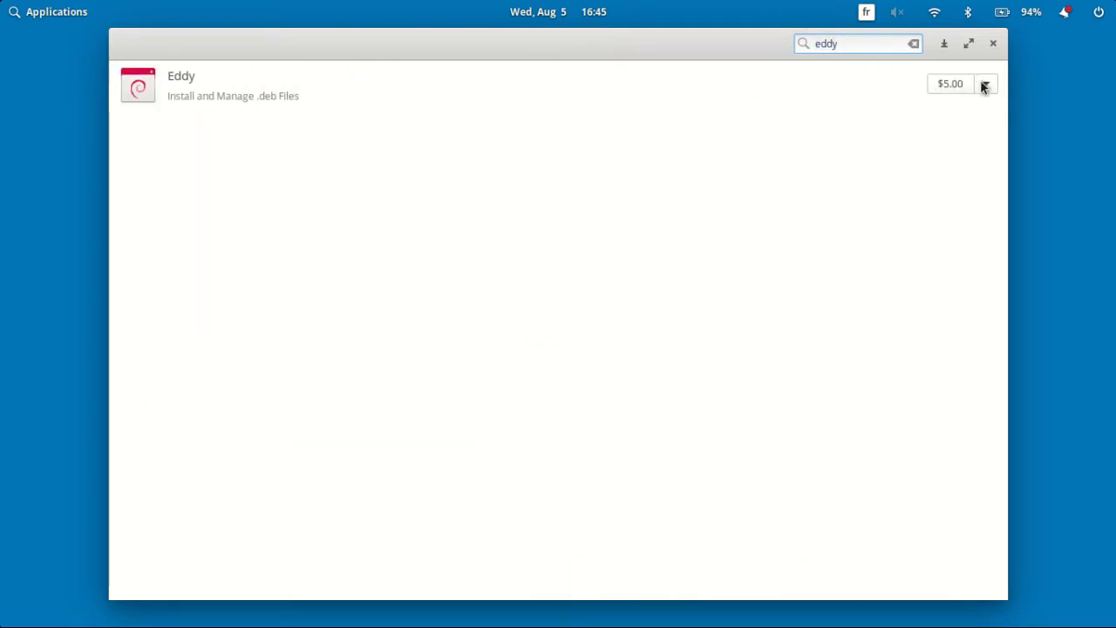
{"action": "left_click", "coordinate": [985, 84]}
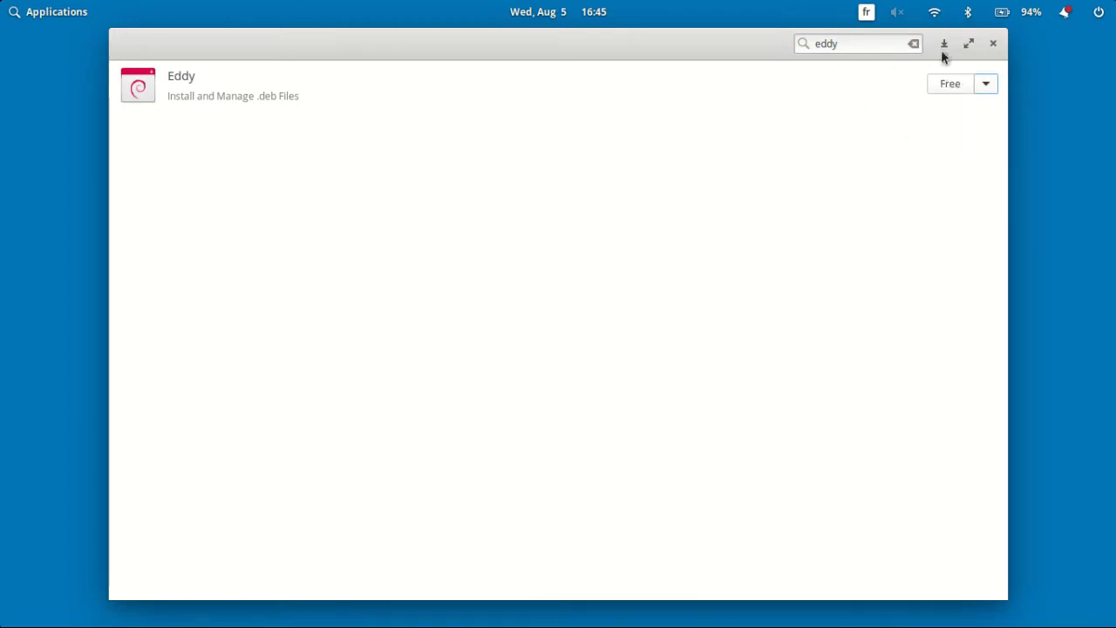
{"action": "left_click", "coordinate": [950, 84]}
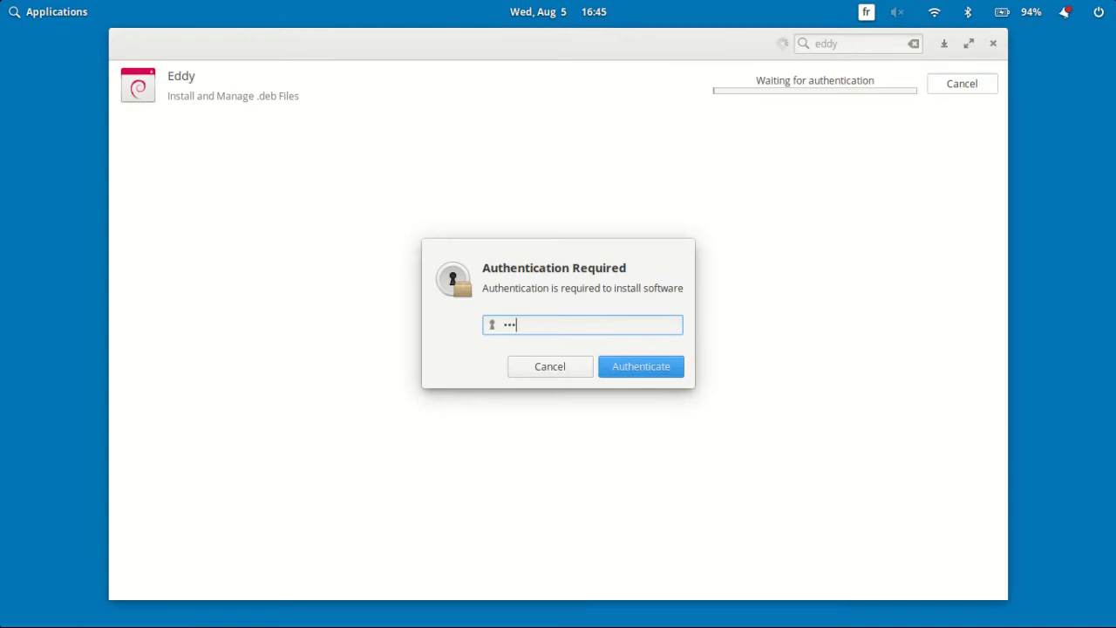
{"action": "left_click", "coordinate": [641, 366]}
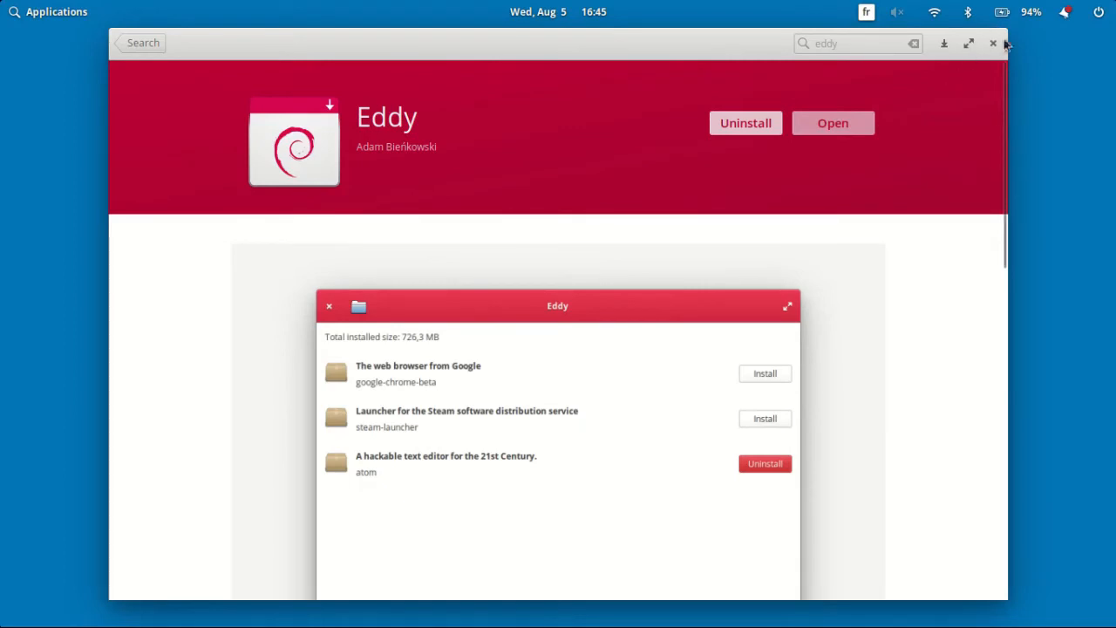
{"action": "left_click", "coordinate": [993, 43]}
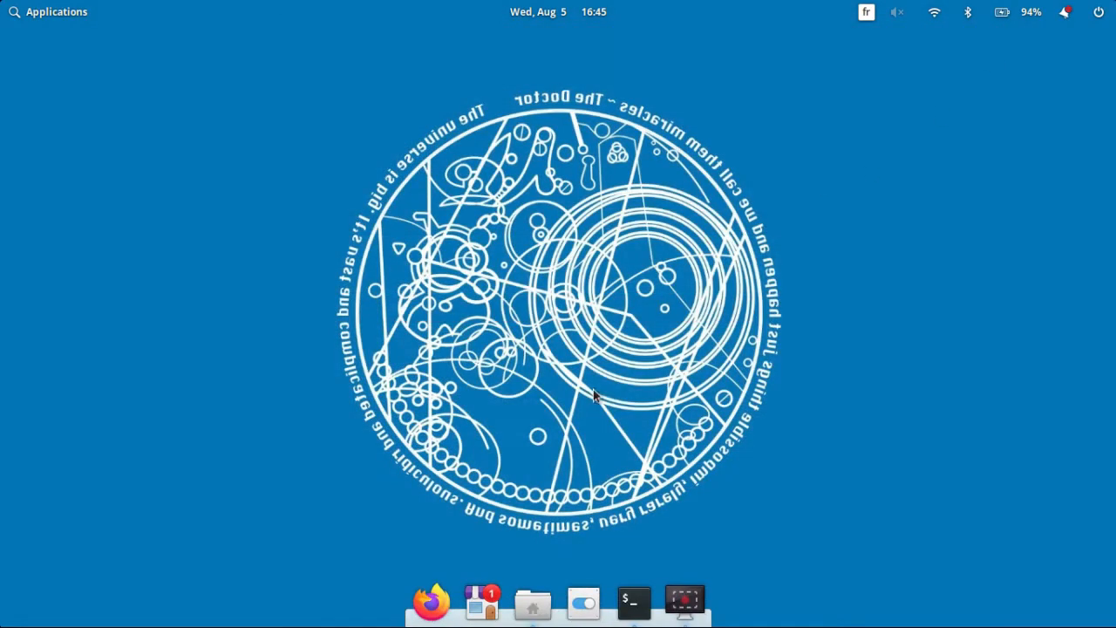
- Select dukto_6.0-1_amd64.deb in the Downloads video folder in Files
{"action": "left_click", "coordinate": [532, 602]}
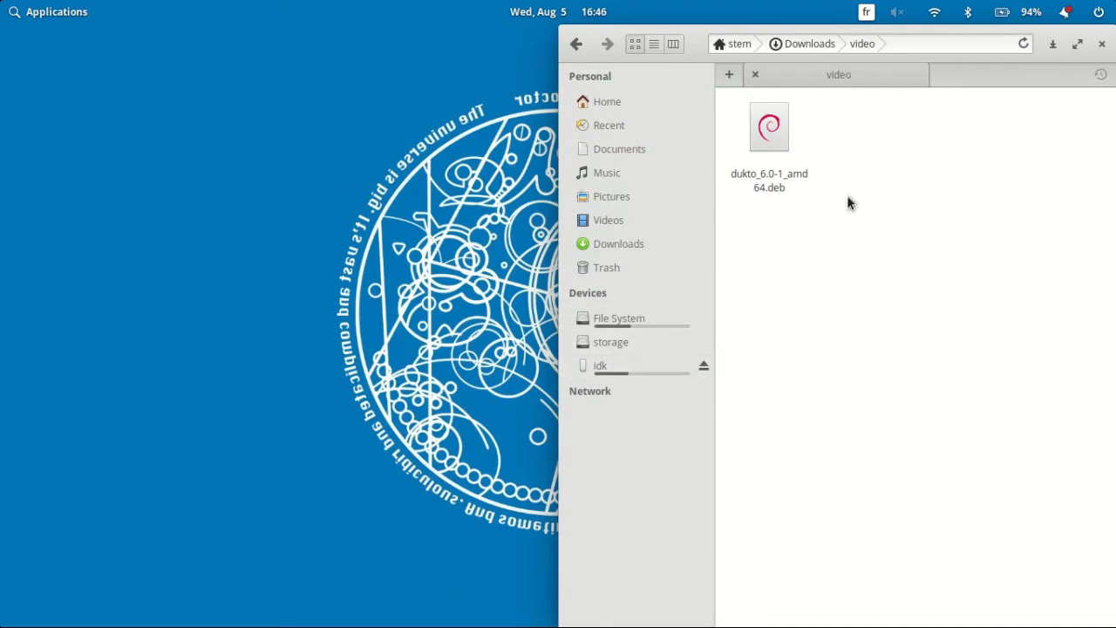
{"action": "left_click", "coordinate": [769, 126]}
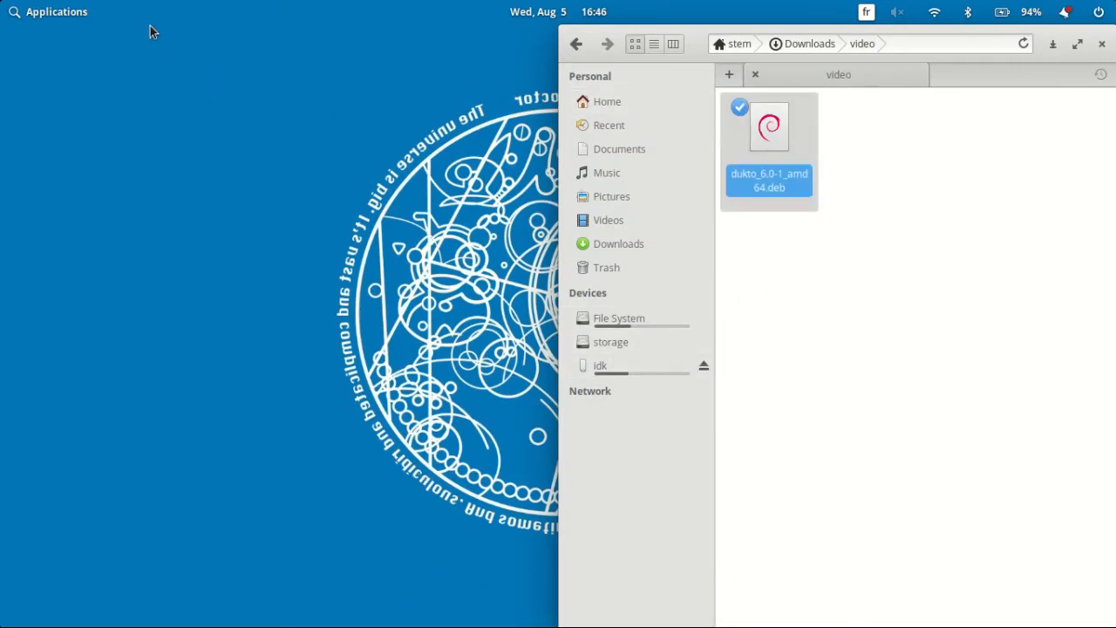
{"action": "left_click", "coordinate": [49, 12]}
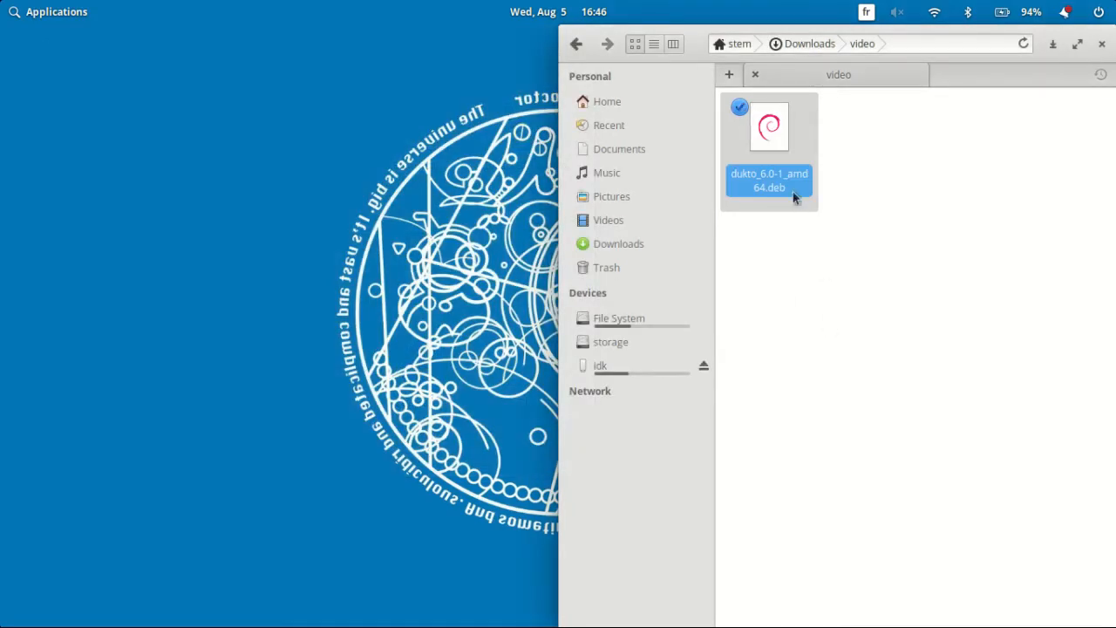
{"action": "mouse_move", "coordinate": [768, 139]}
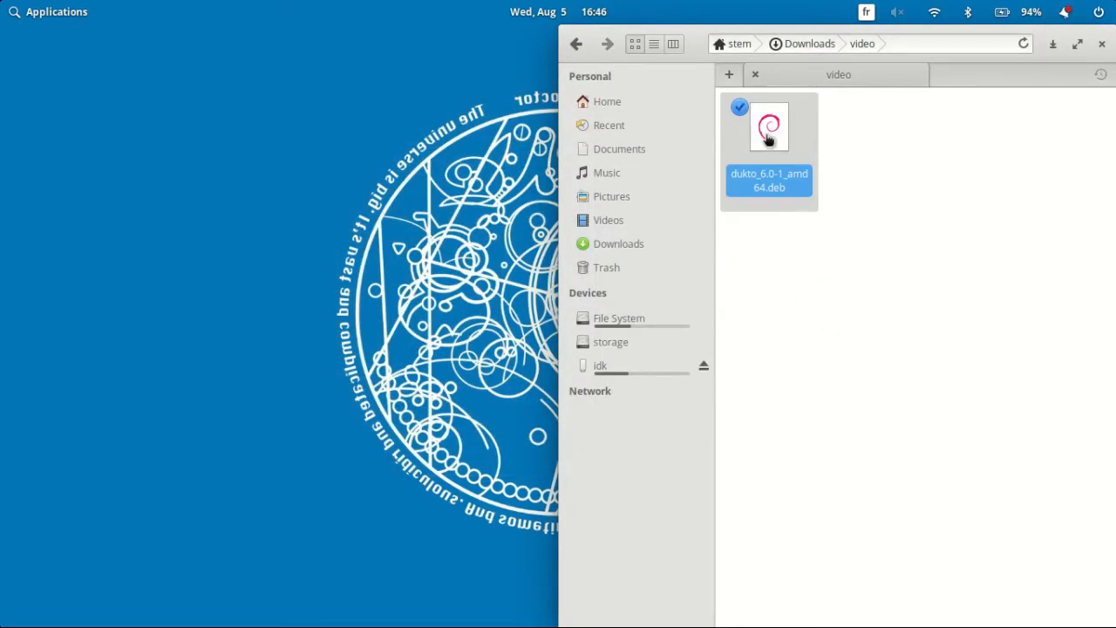
- Install dukto_6.0-1_amd64.deb through Eddy with authentication, then close Eddy
{"action": "double_click", "coordinate": [768, 126]}
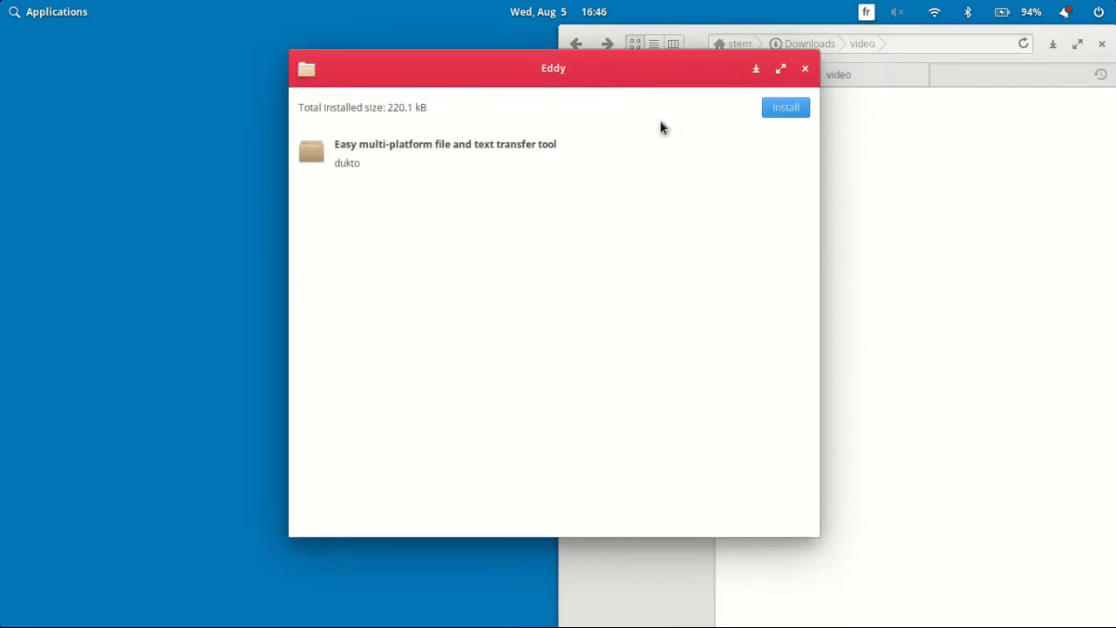
{"action": "mouse_move", "coordinate": [785, 113]}
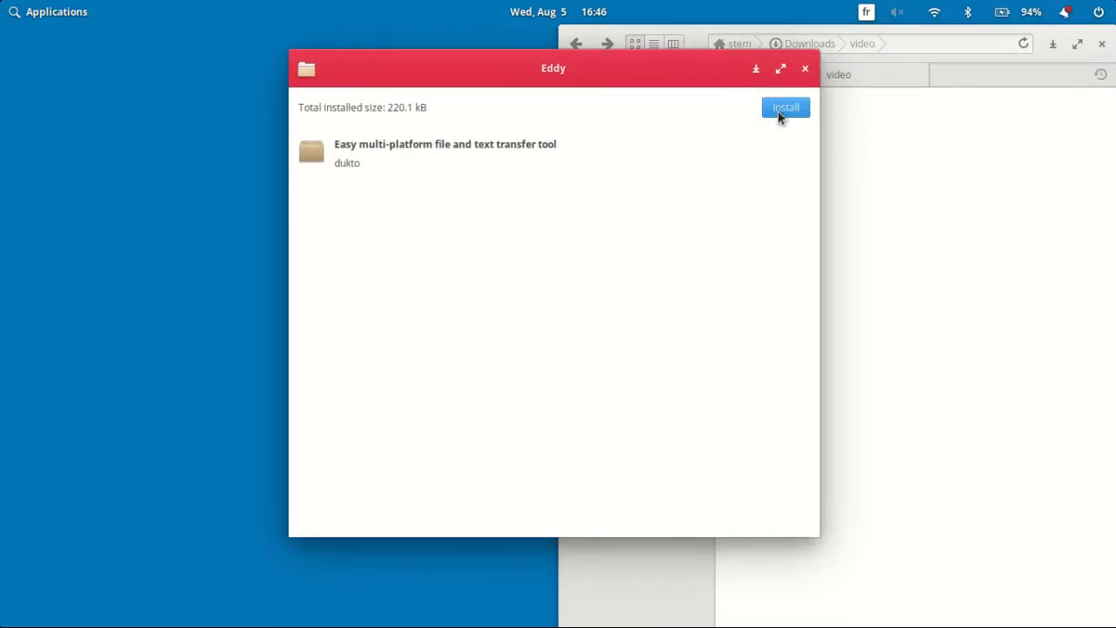
{"action": "left_click", "coordinate": [786, 107]}
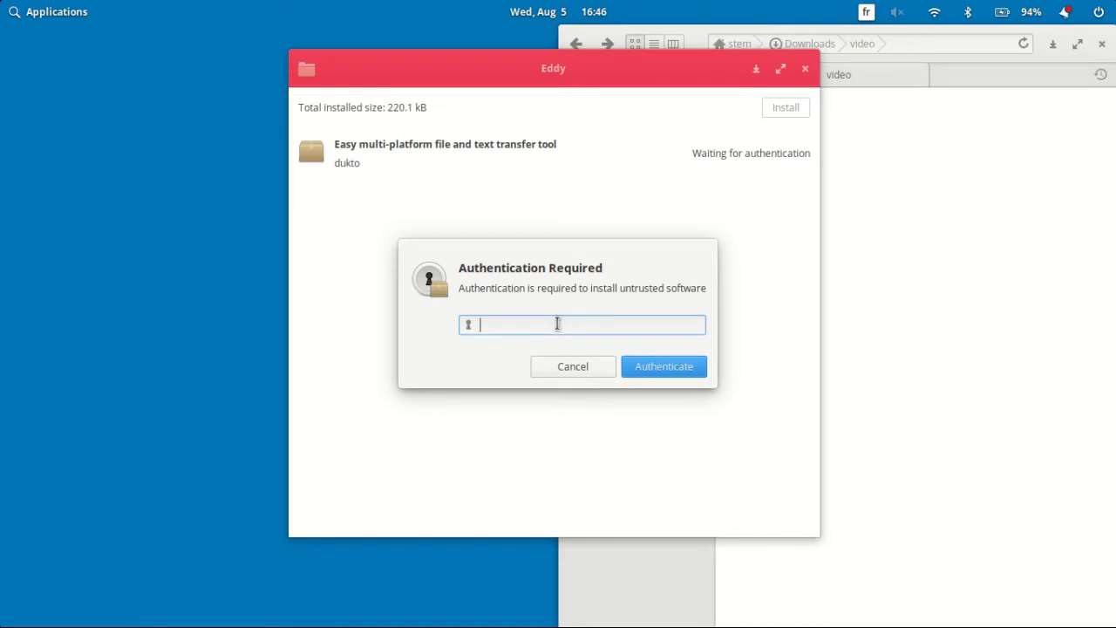
{"action": "left_click", "coordinate": [664, 366]}
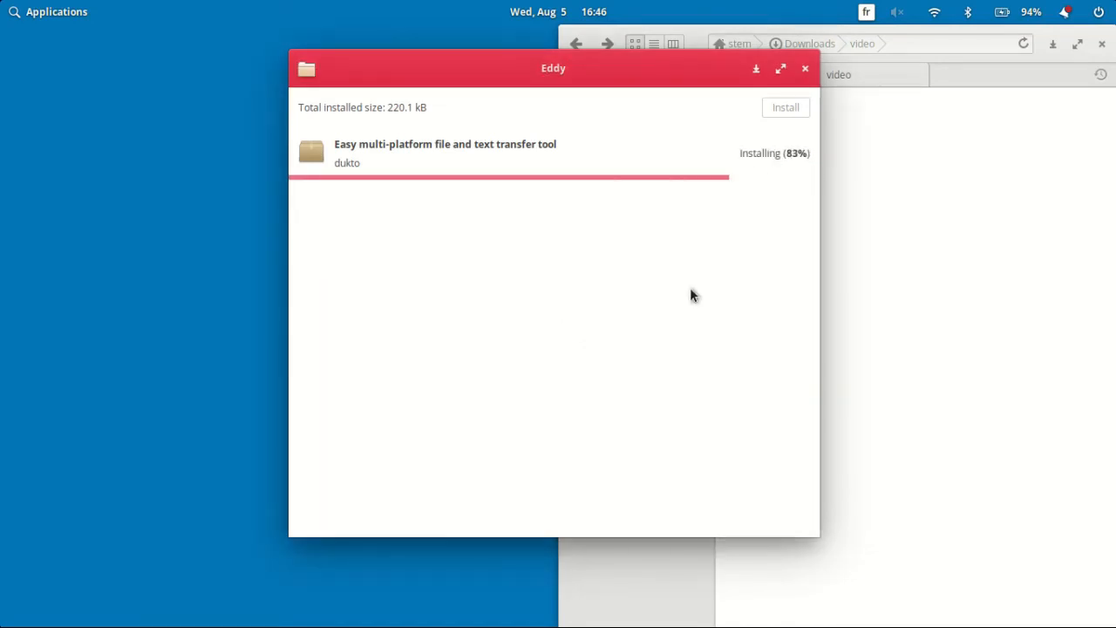
{"action": "mouse_move", "coordinate": [590, 378]}
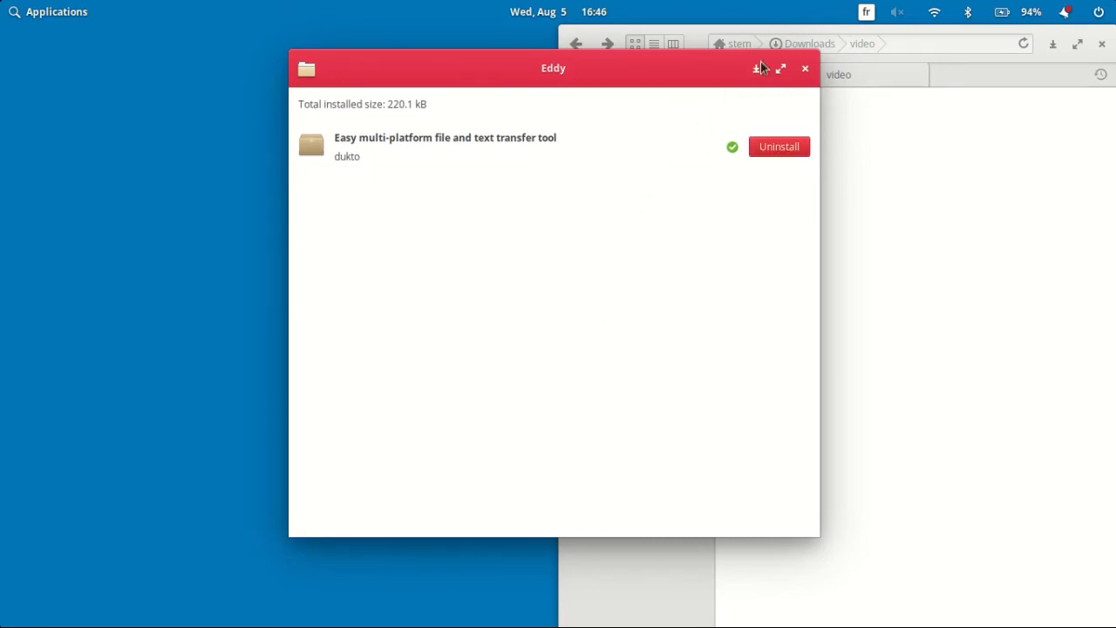
{"action": "mouse_move", "coordinate": [809, 87]}
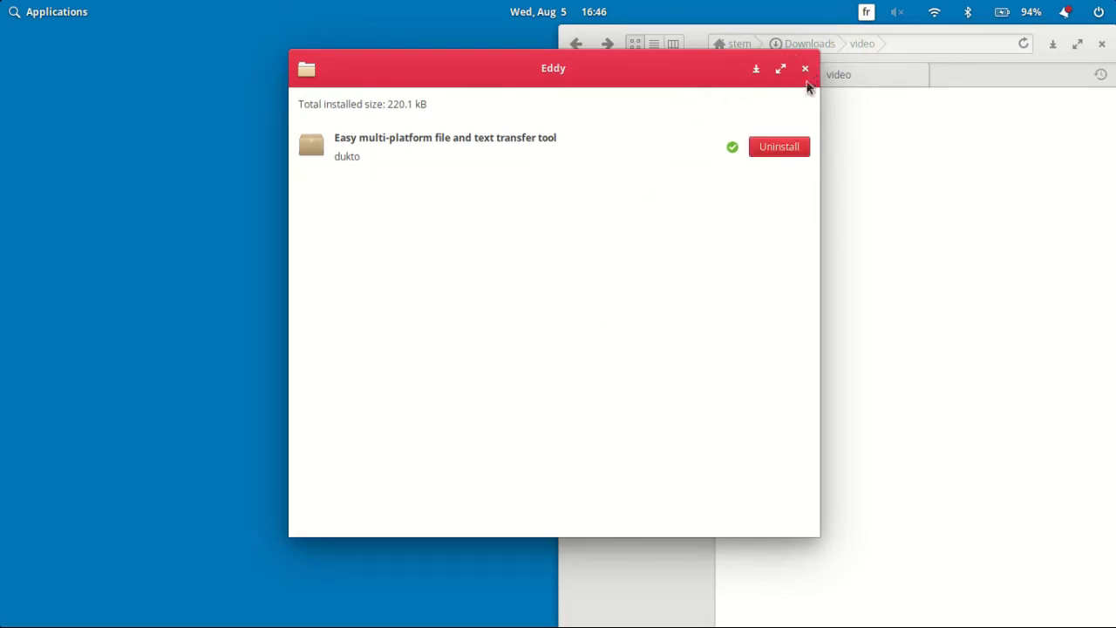
{"action": "left_click", "coordinate": [805, 69]}
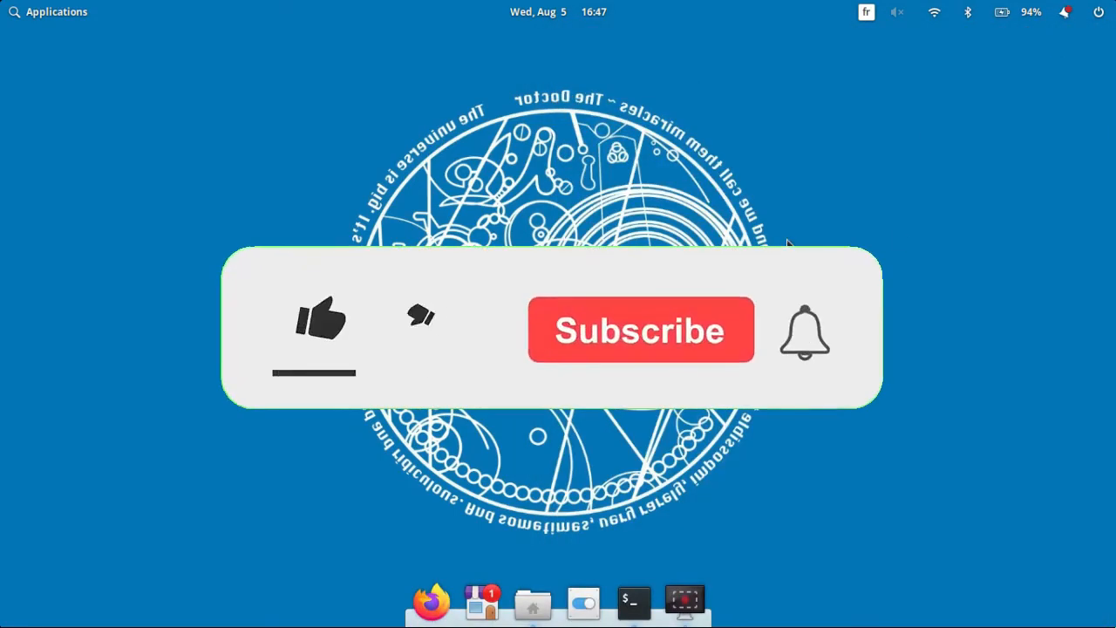
{"action": "left_click", "coordinate": [319, 327]}
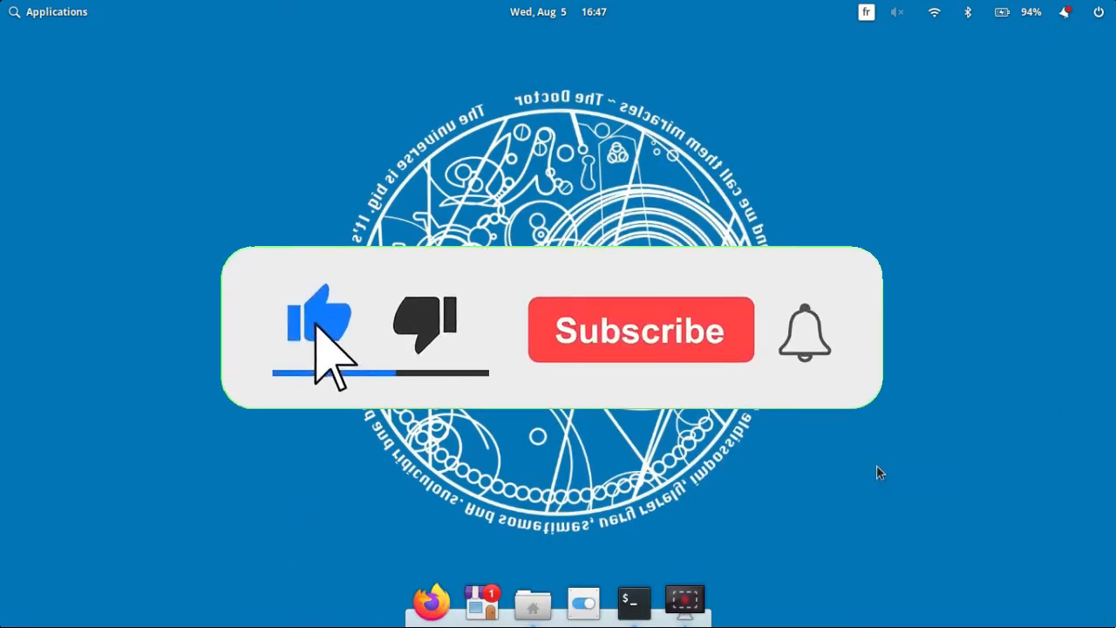
{"action": "left_click", "coordinate": [640, 330]}
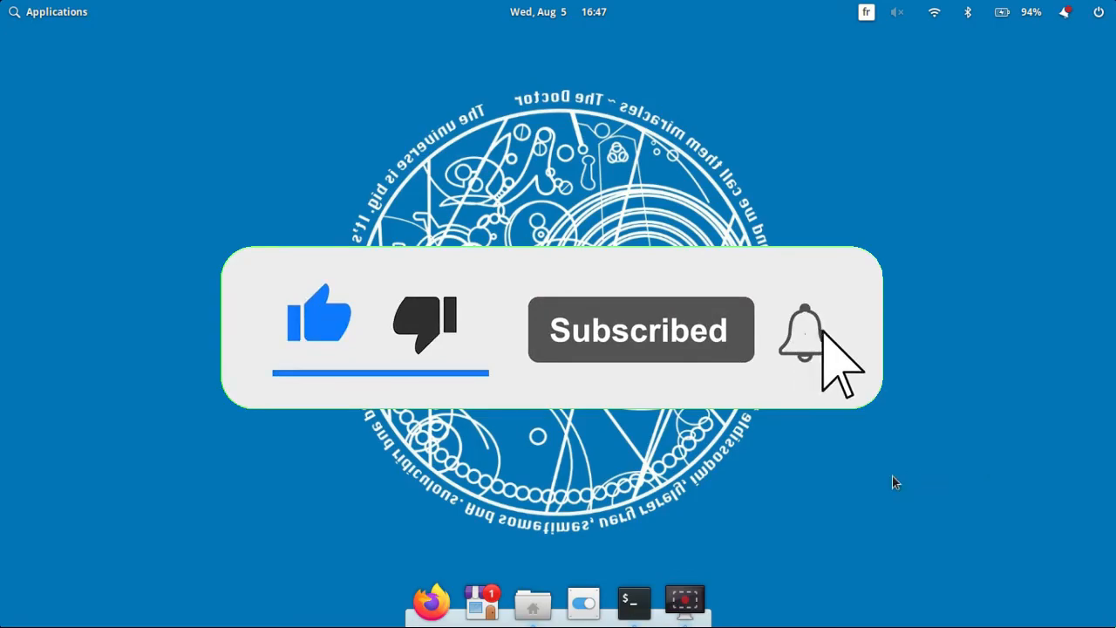
{"action": "left_click", "coordinate": [804, 329]}
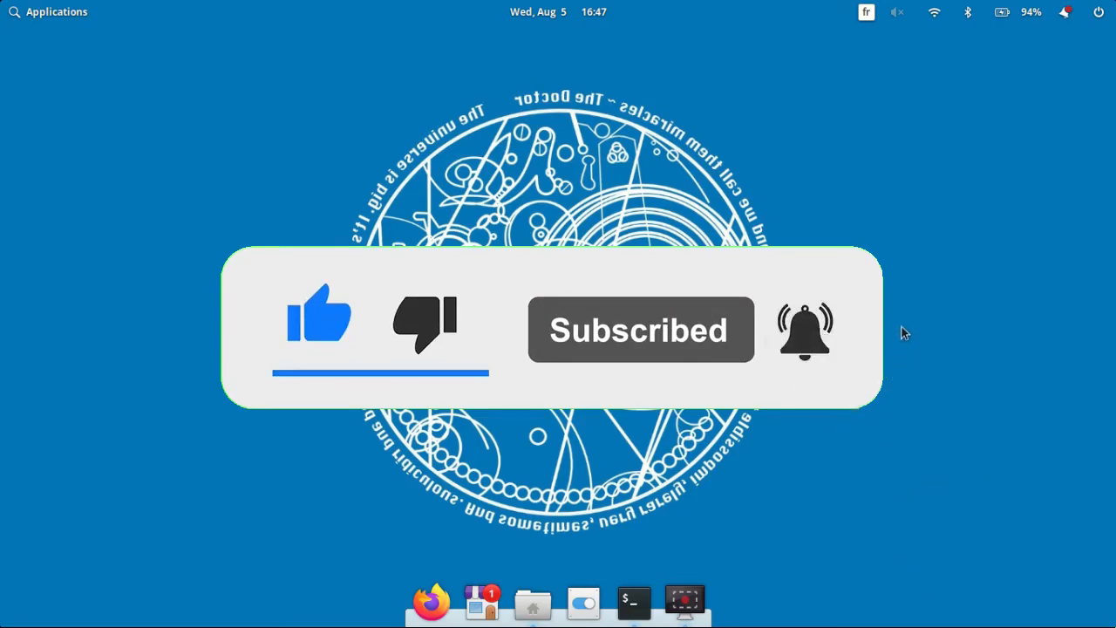